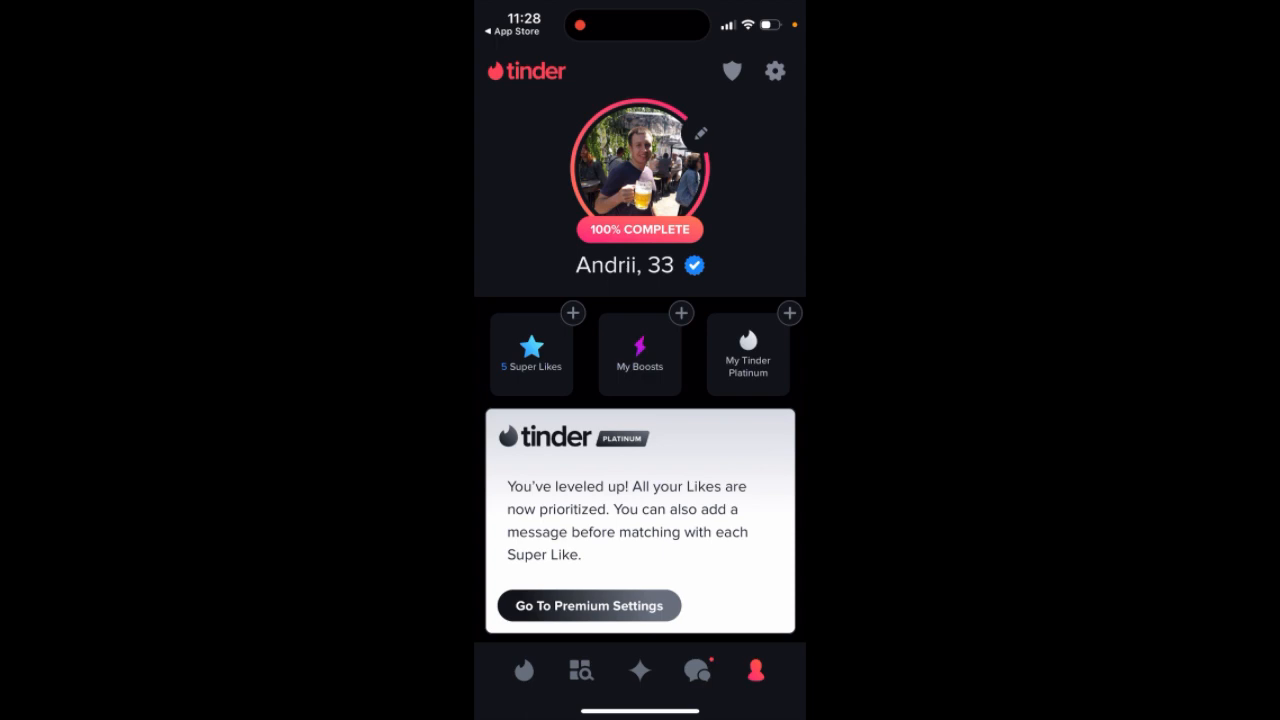
- Go from the profile page to the Settings screen via the gear icon
{"action": "left_click", "coordinate": [774, 72]}
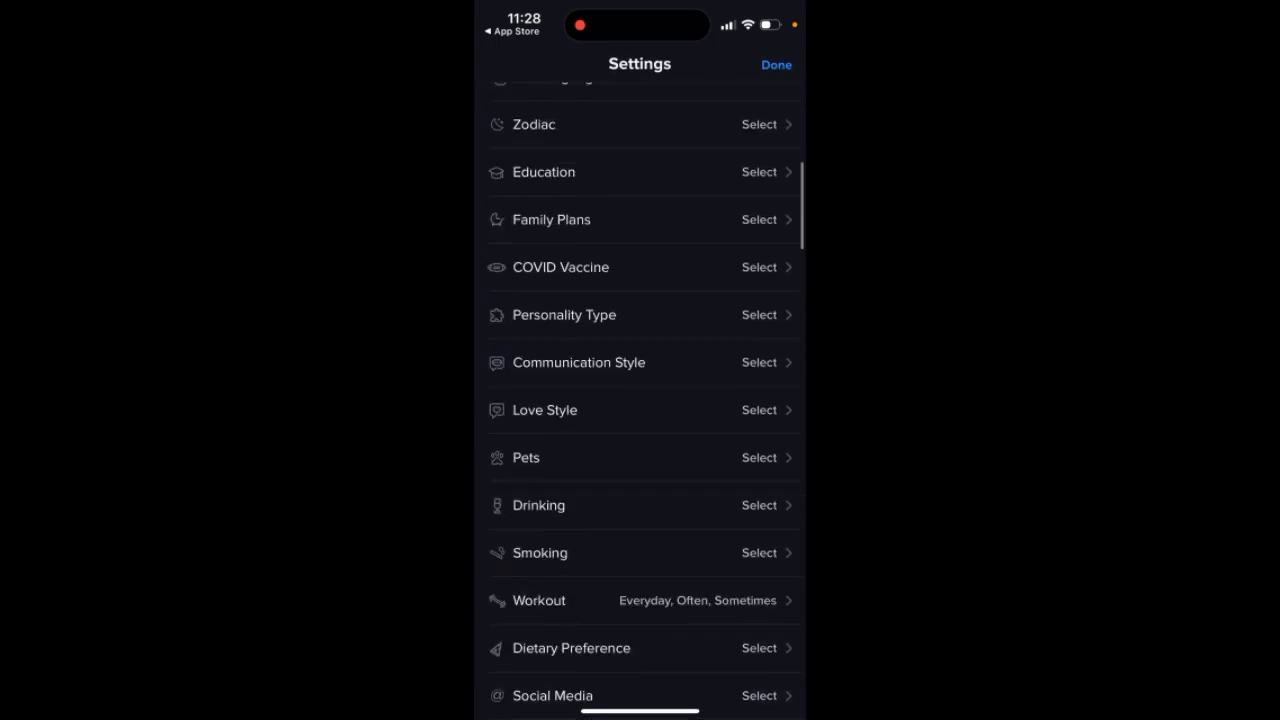
- In the Dark Mode section, try Use System Setting, then leave the app on Light Mode
{"action": "scroll", "scroll_direction": "down", "scroll_amount": 3}
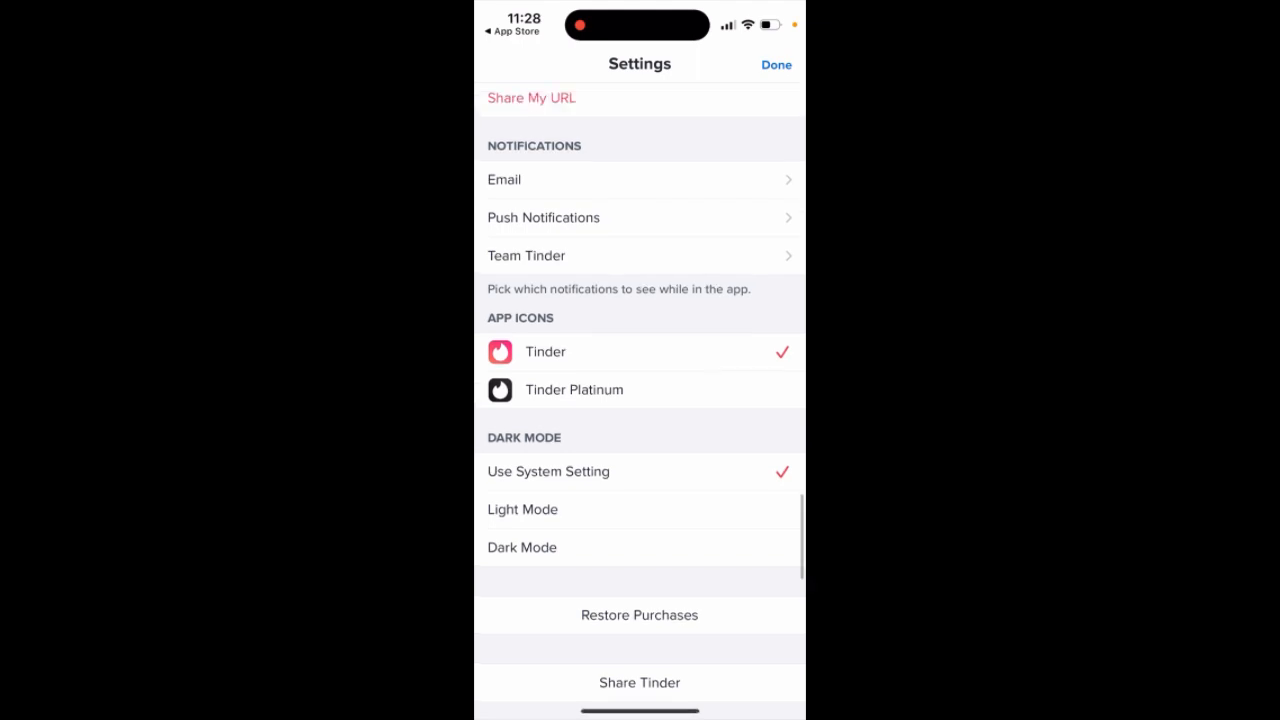
{"action": "scroll", "scroll_direction": "down", "scroll_amount": 3}
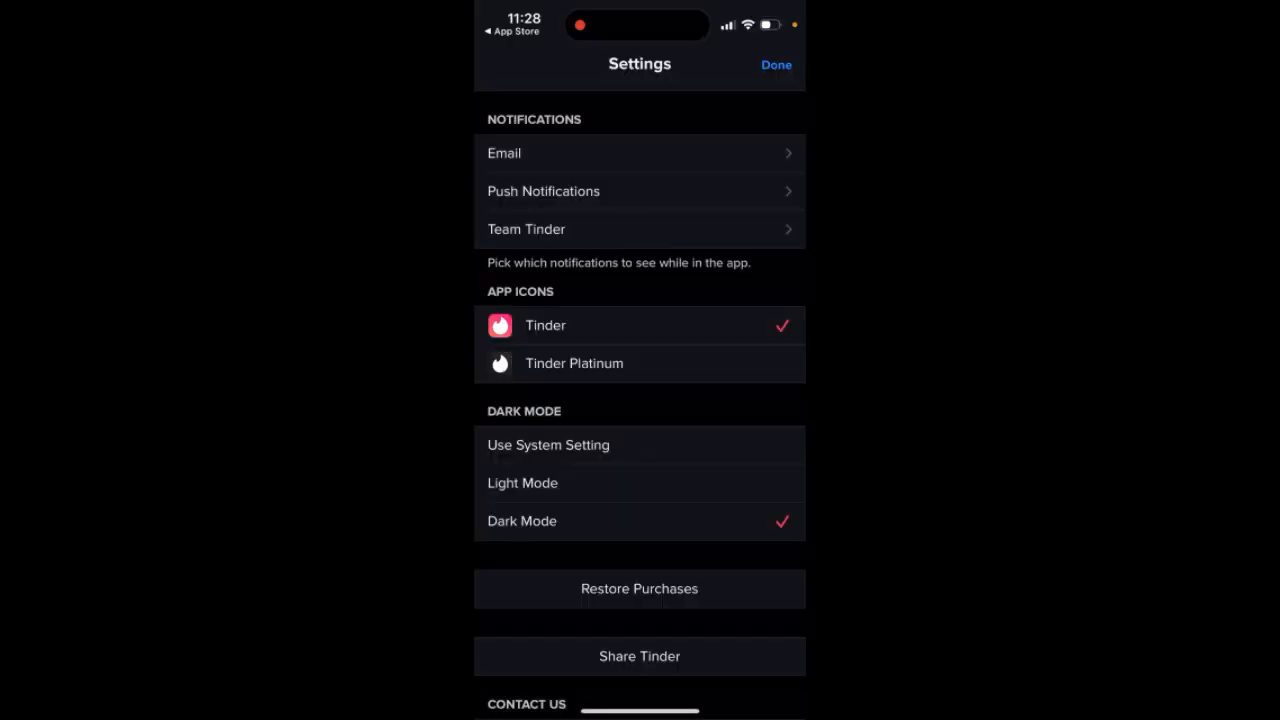
{"action": "left_click", "coordinate": [548, 444]}
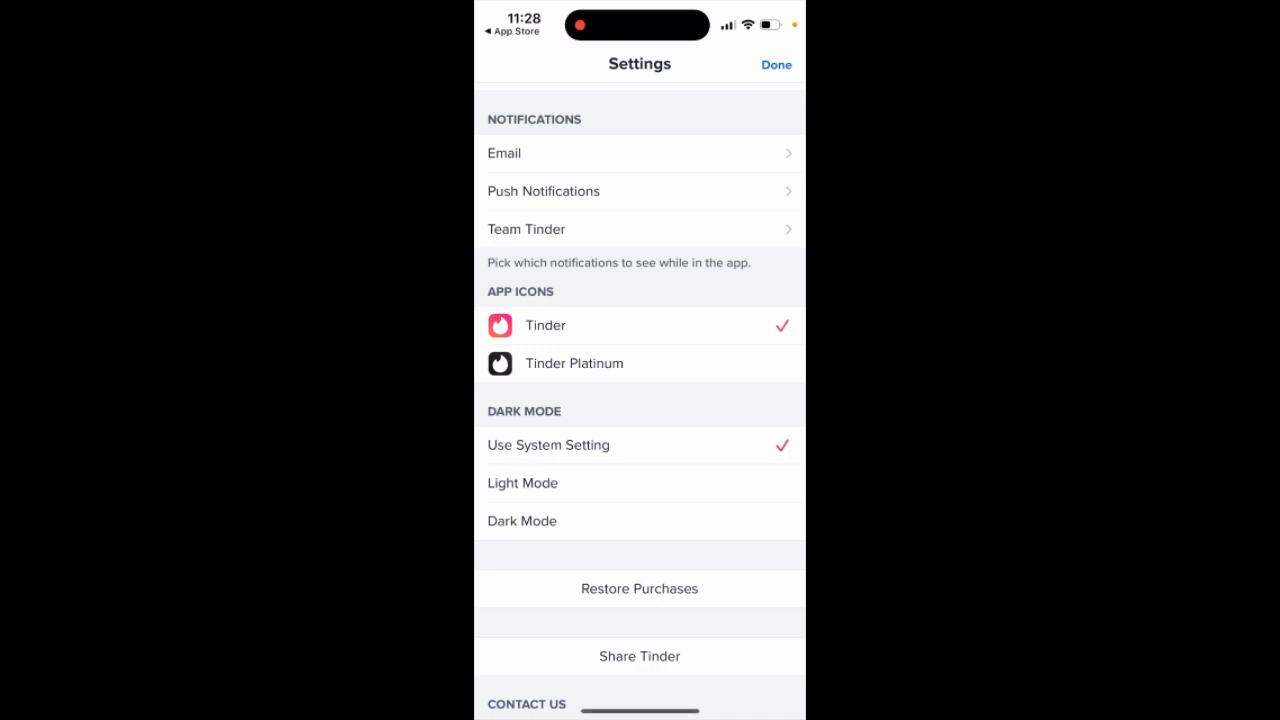
{"action": "left_click", "coordinate": [522, 482]}
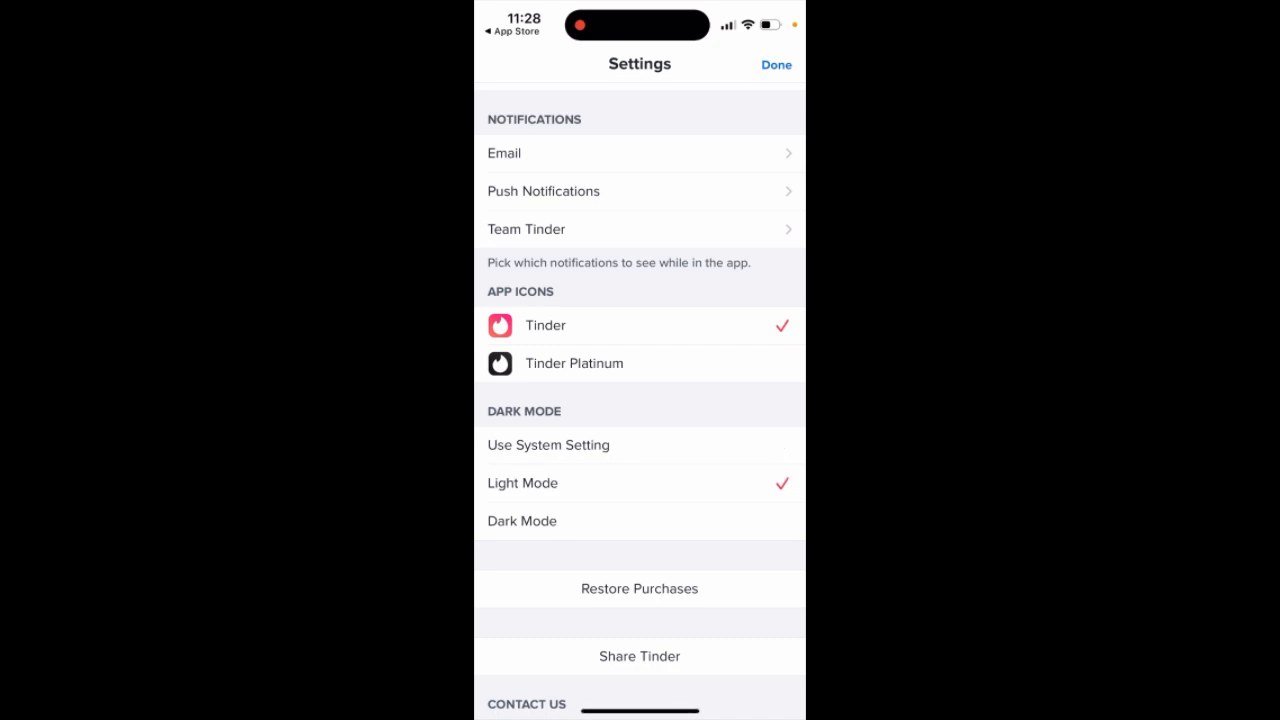